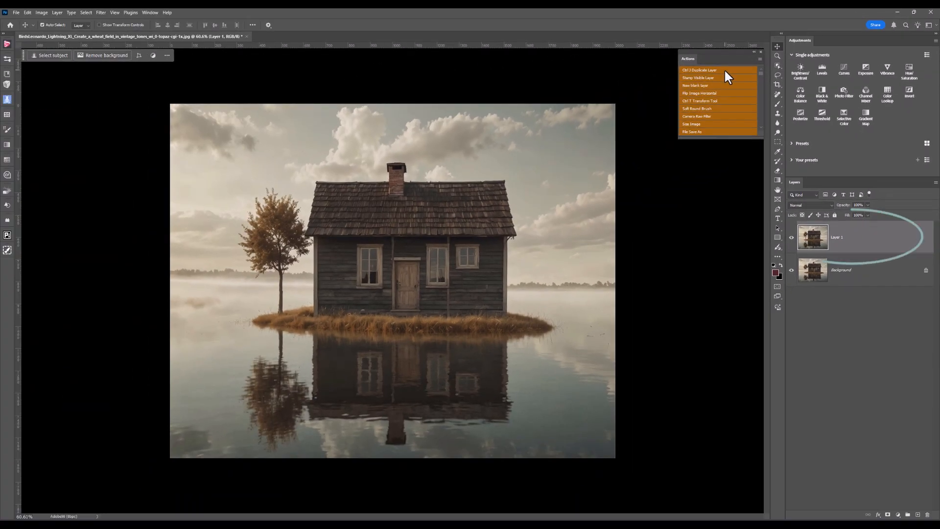
Add a Brightness/Contrast adjustment layer with brightness about 24 and contrast slightly below zero.
click(800, 71)
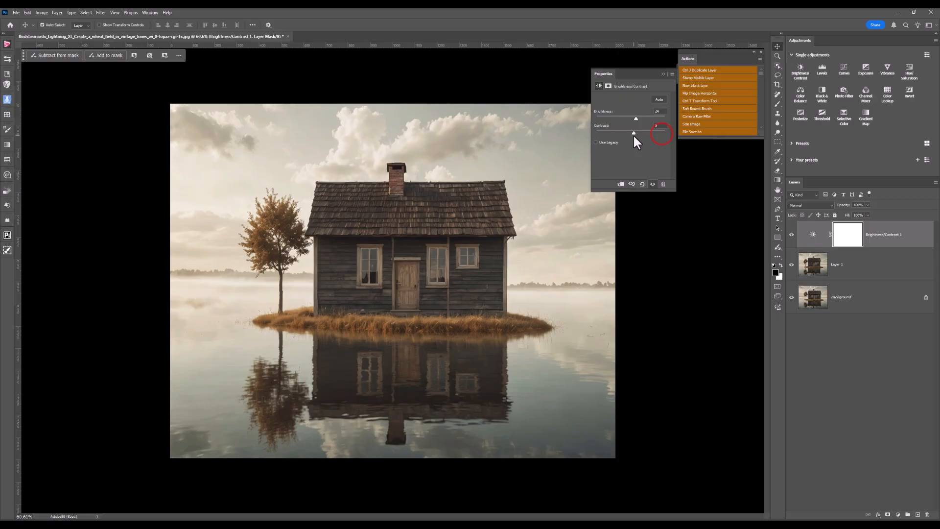
drag(659, 133, 627, 133)
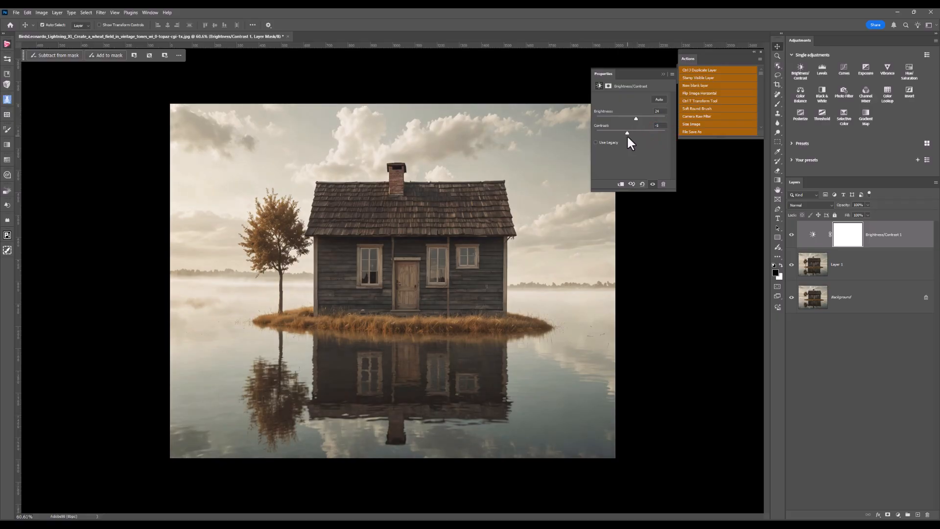
mouse_move(674, 79)
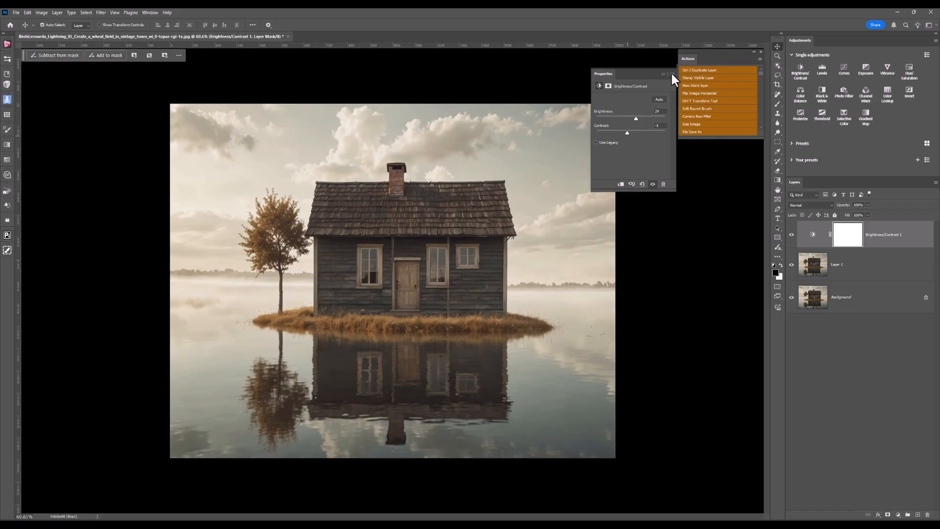
Add a Levels adjustment layer, apply Auto, then brighten the midtone and highlight points.
click(822, 67)
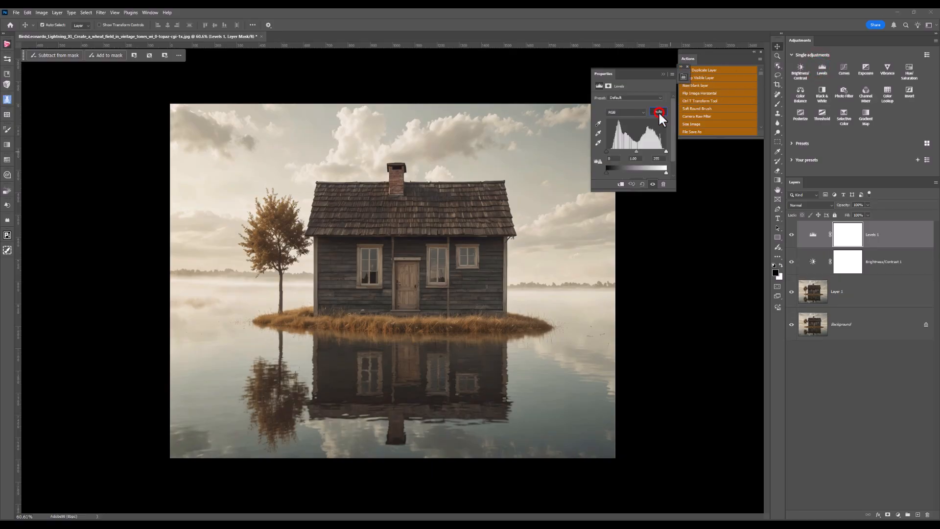
click(658, 112)
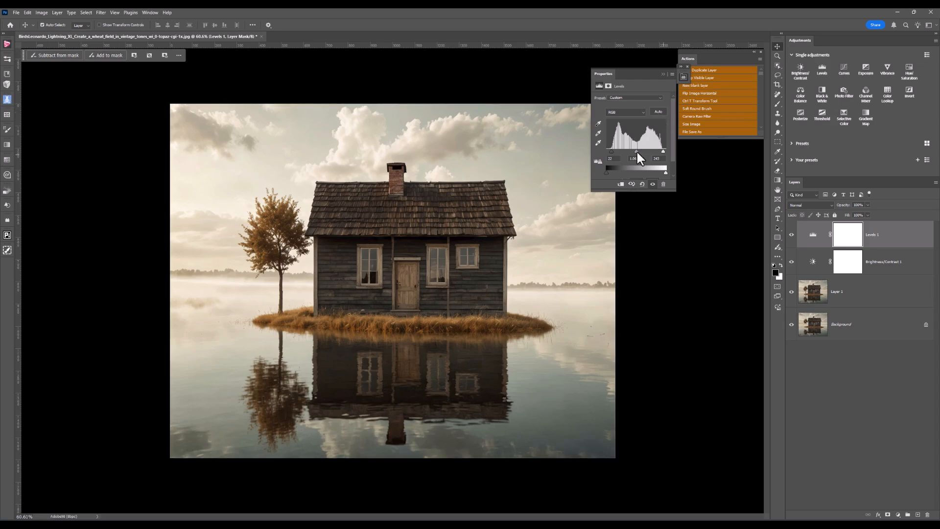
drag(636, 152, 634, 152)
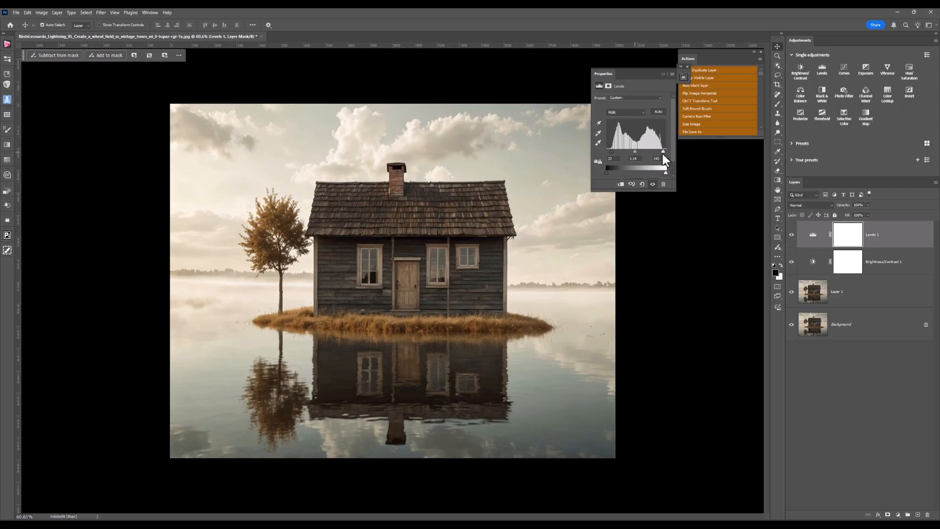
click(836, 291)
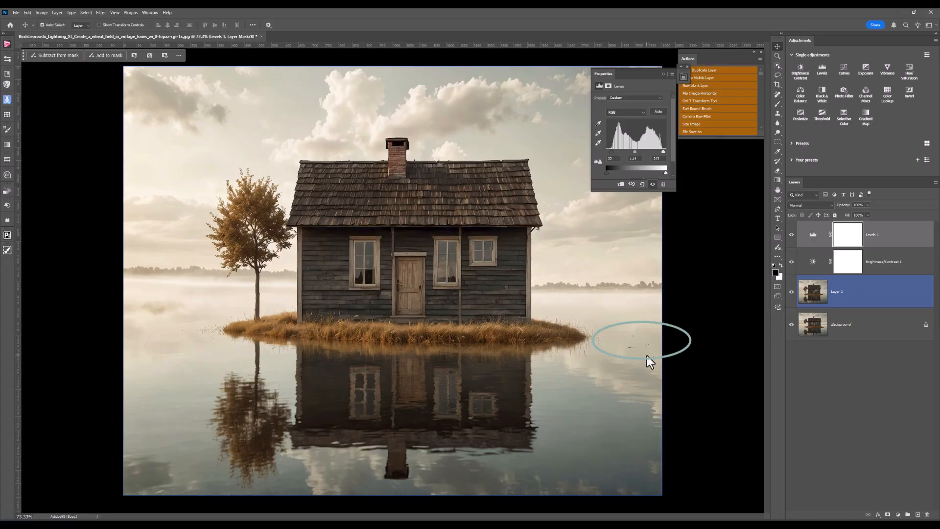
Select the top Levels 1 layer in the Layers panel for stamping visible.
click(870, 235)
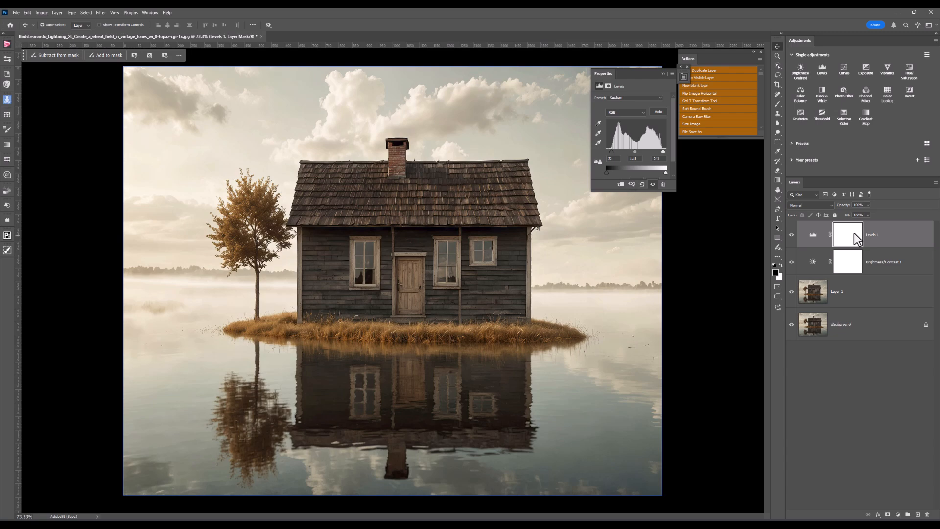
click(836, 292)
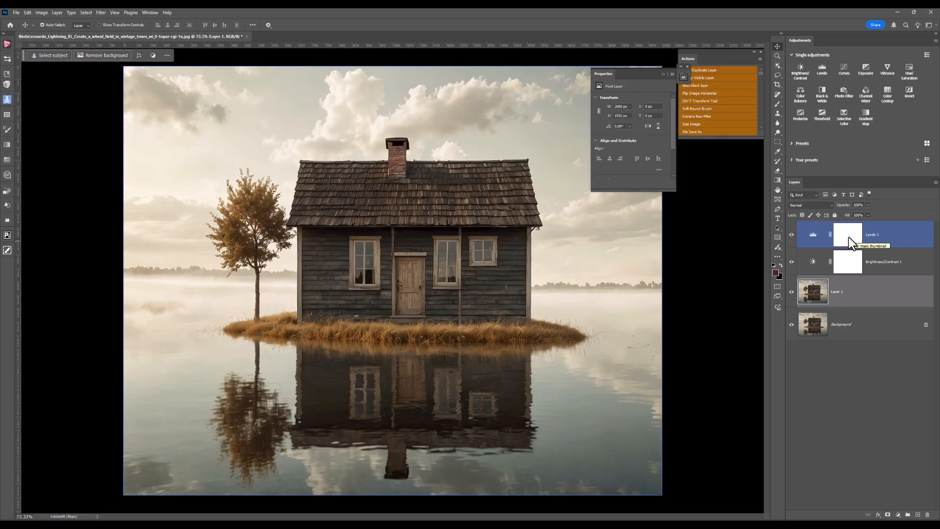
click(847, 234)
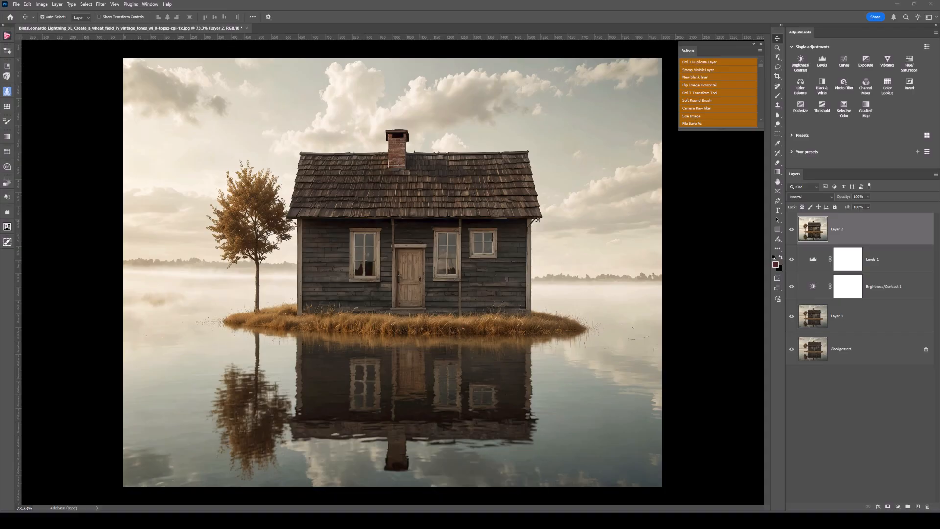
Select the merged Layer 2 in the Layers panel.
click(839, 230)
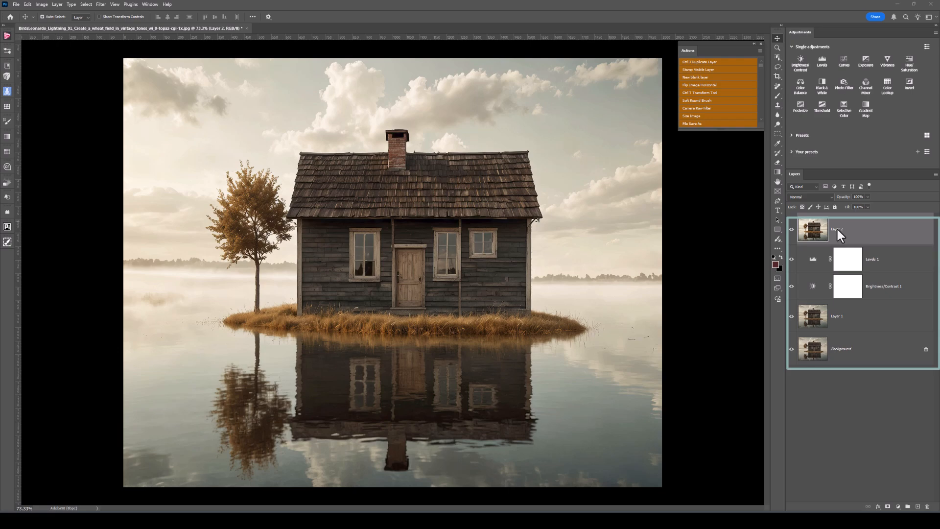
click(839, 230)
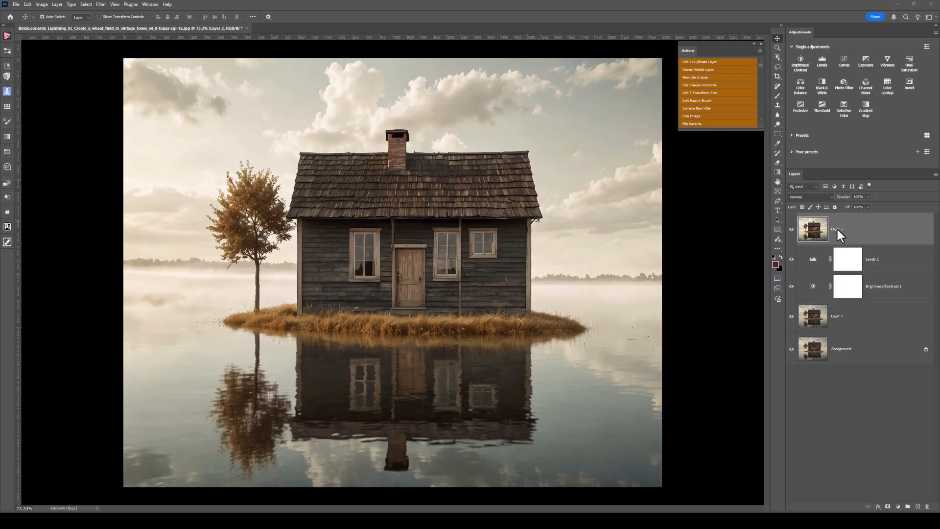
mouse_move(867, 270)
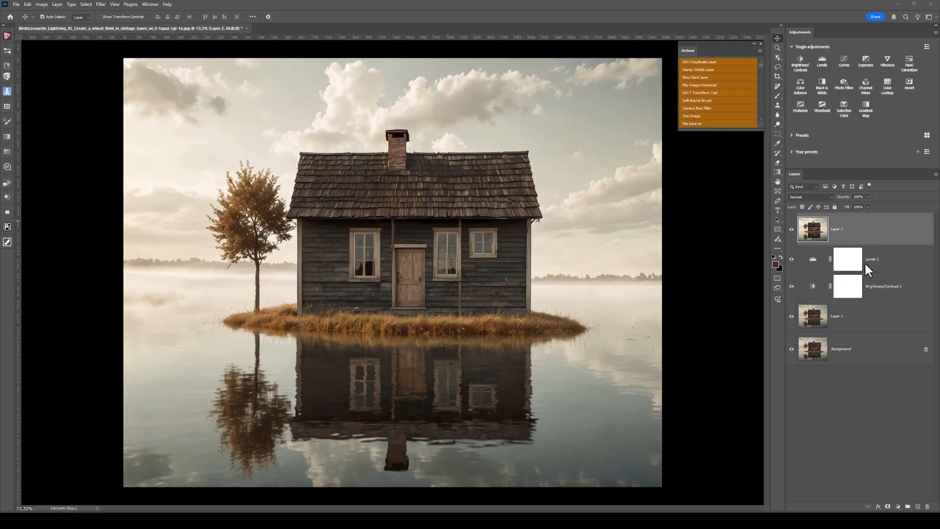
mouse_move(874, 265)
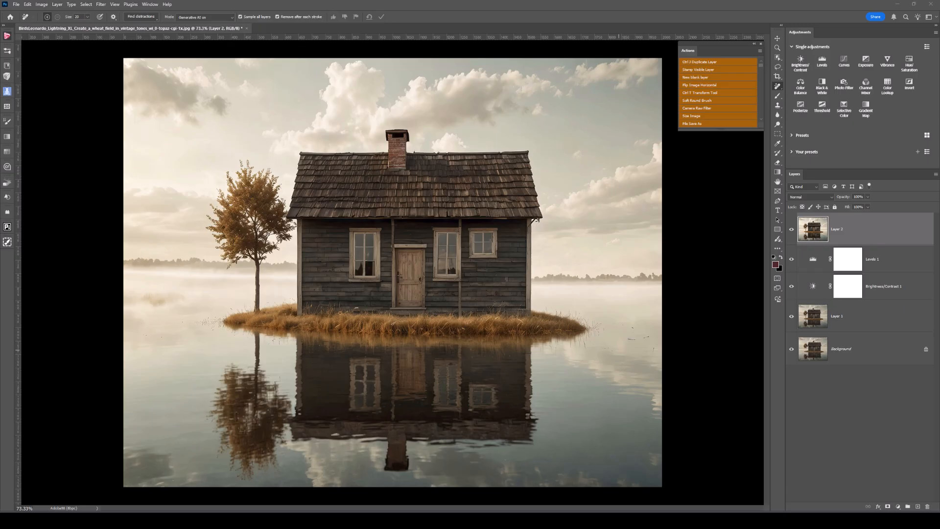
mouse_move(698, 338)
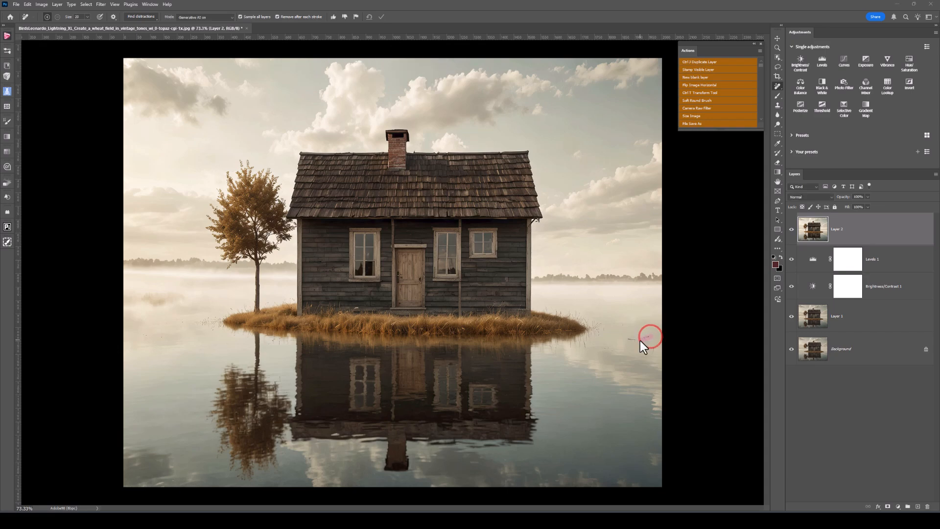
Brush over the small spot in the water right of the island.
click(647, 336)
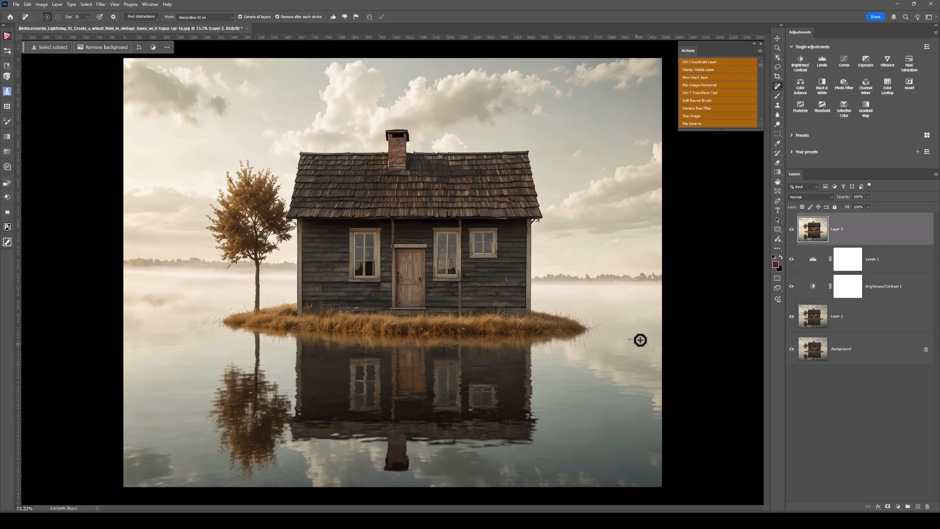
mouse_move(688, 299)
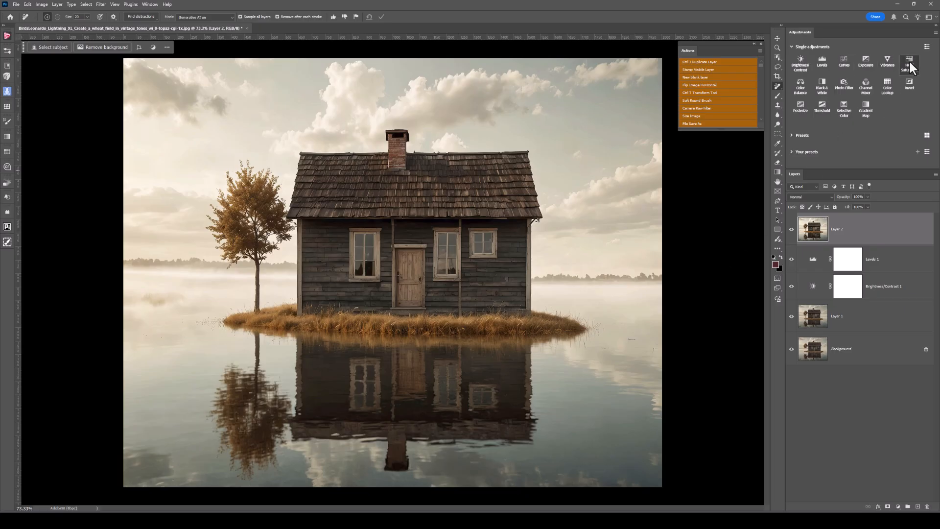
Add a Hue/Saturation layer with Saturation dragged far left for muted tones.
click(909, 63)
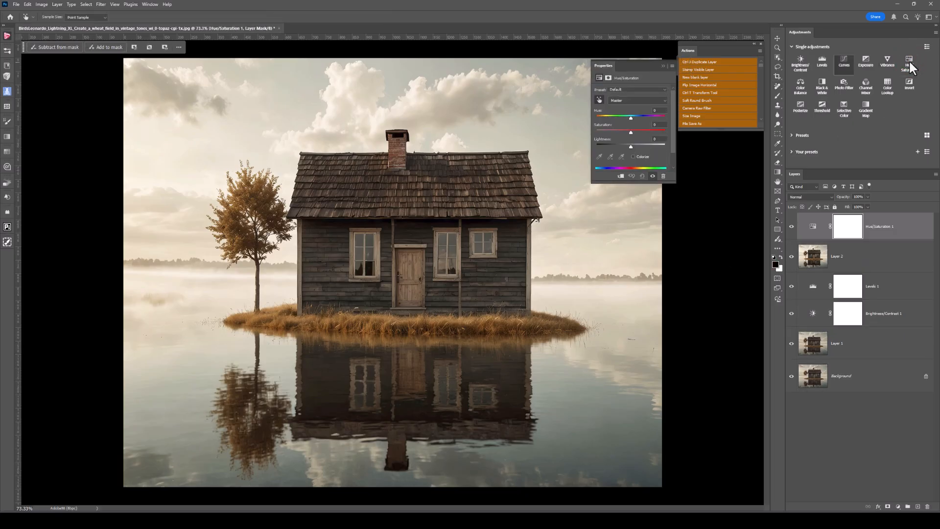
drag(630, 132, 616, 131)
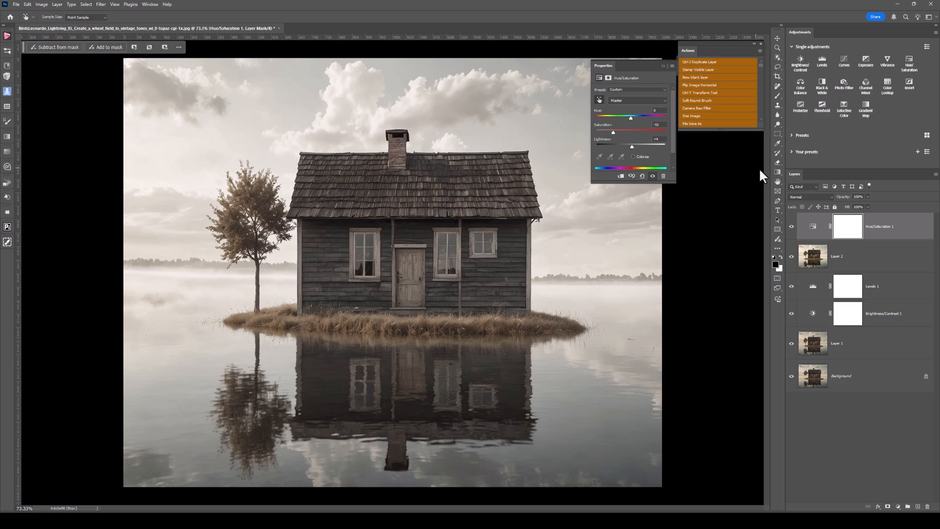
click(812, 226)
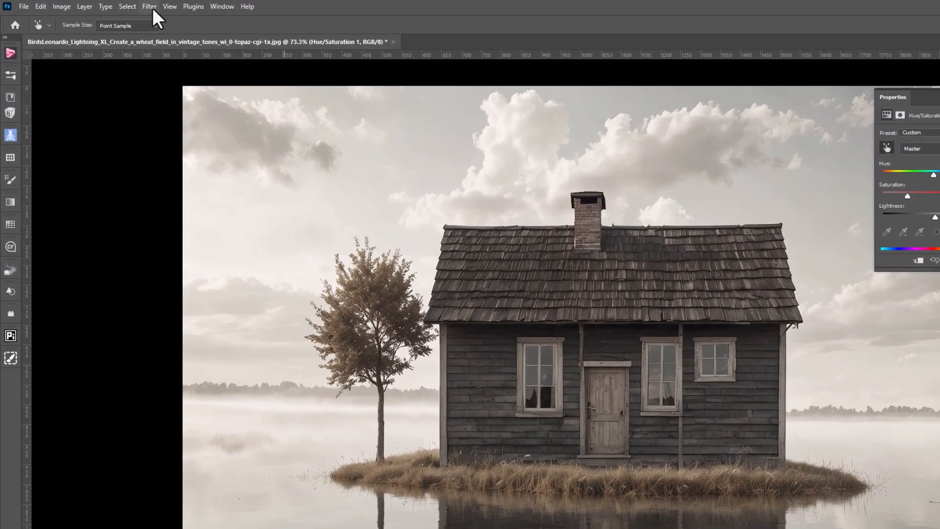
Open the Filter menu and pick the top layer for the Camera Raw filter.
click(149, 7)
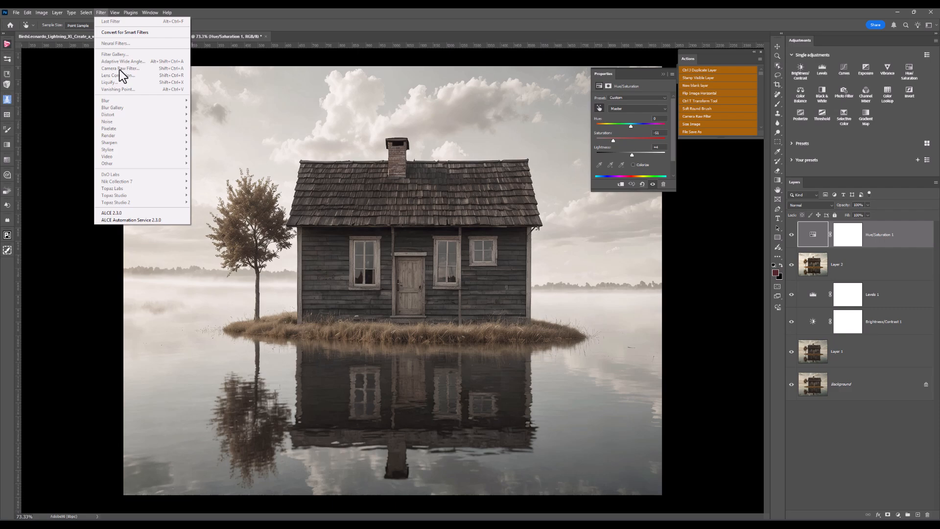
click(806, 234)
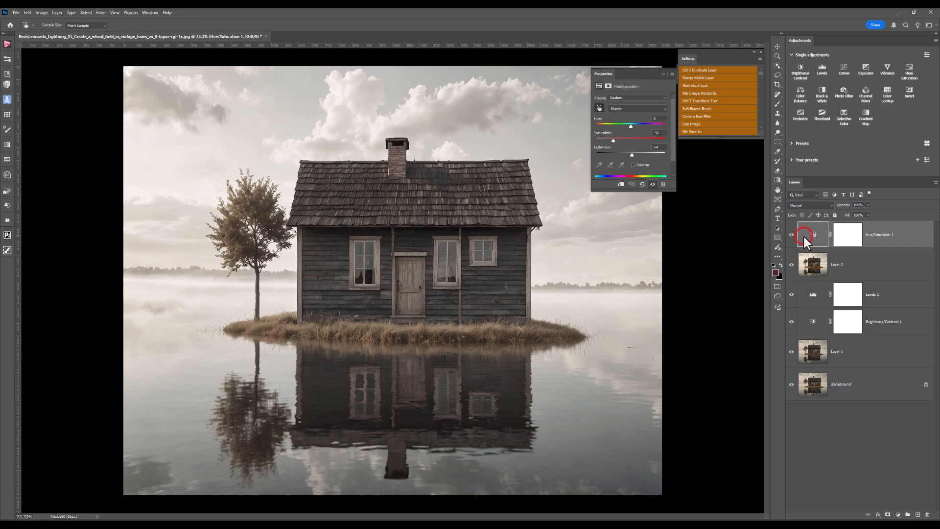
mouse_move(722, 83)
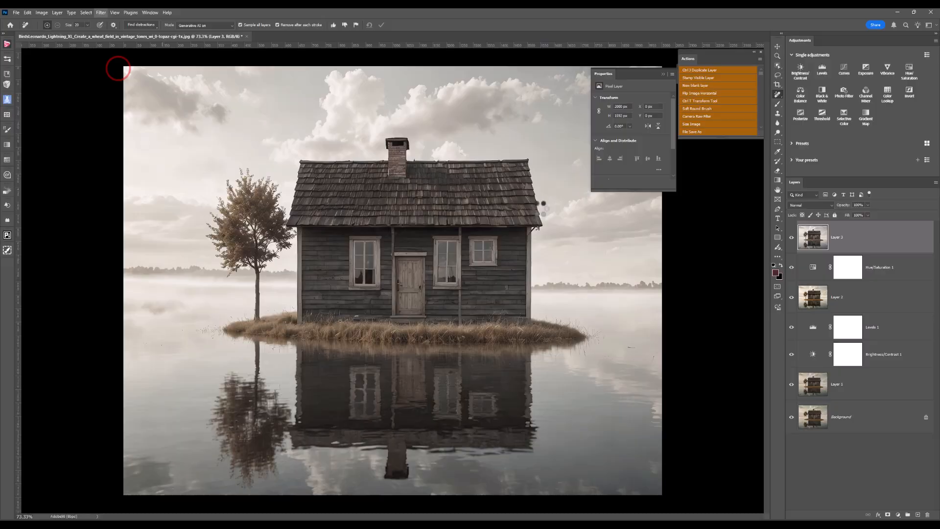
Launch the Camera Raw Filter on Layer 3 and browse its presets list.
click(697, 117)
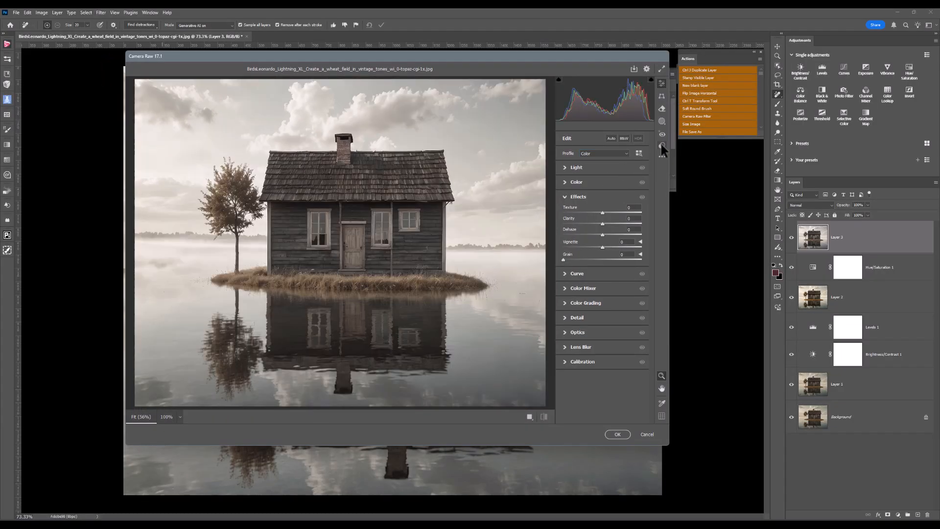
click(662, 148)
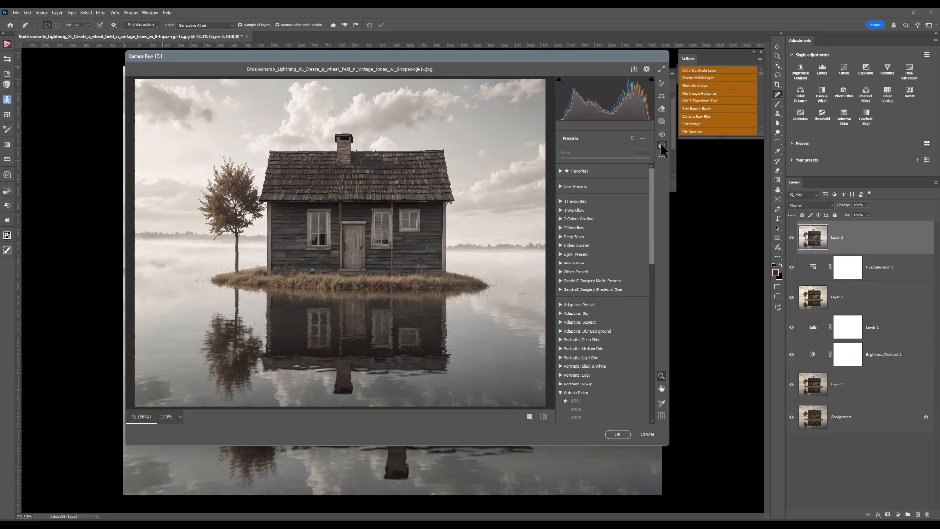
scroll(down, 3)
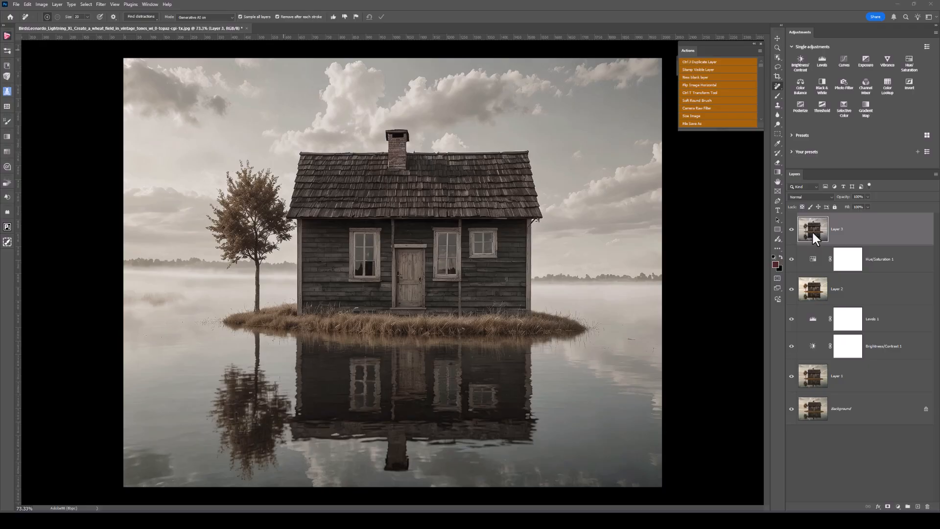
mouse_move(824, 68)
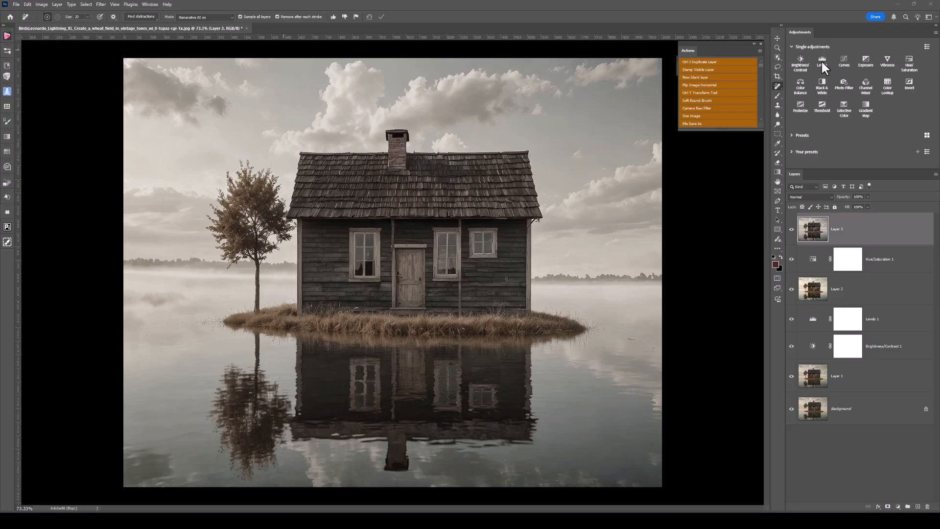
Add a Levels 2 adjustment layer and drag an input slider to a custom setting.
click(8, 91)
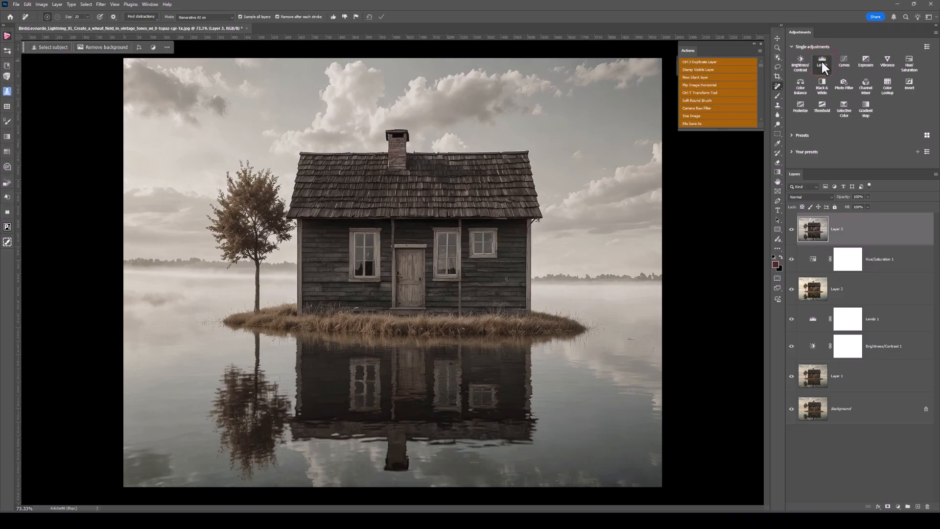
click(821, 62)
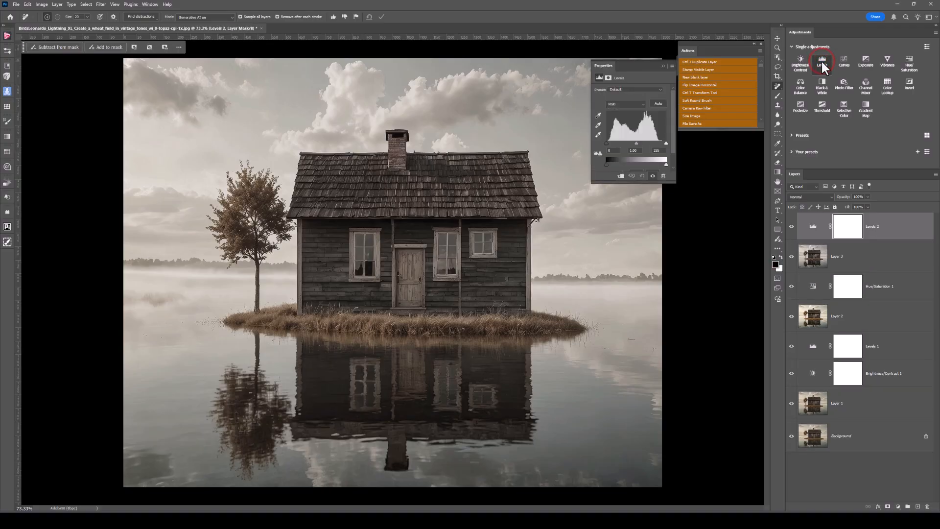
mouse_move(675, 134)
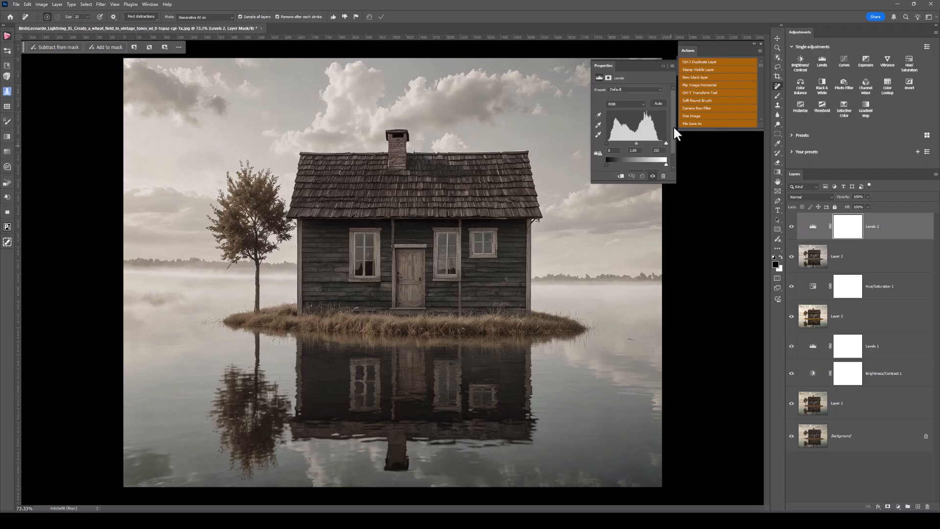
drag(644, 143, 638, 144)
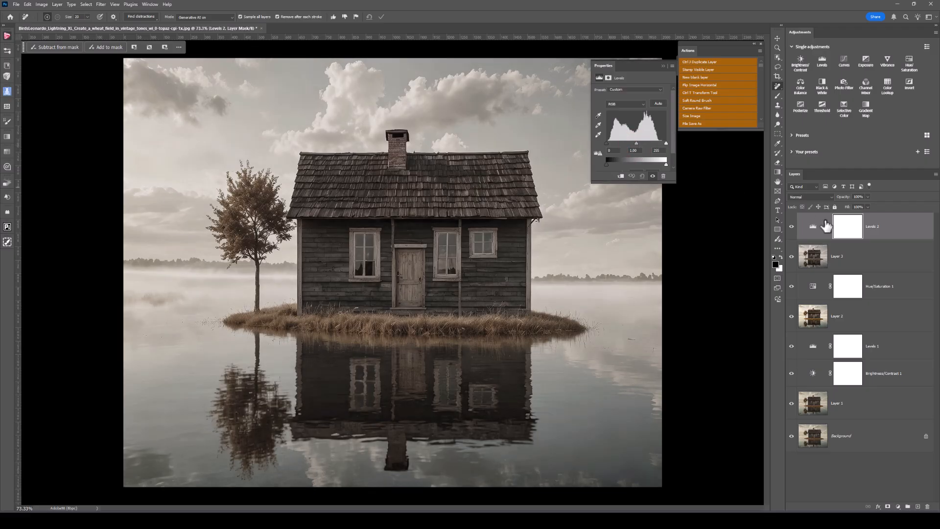
mouse_move(687, 81)
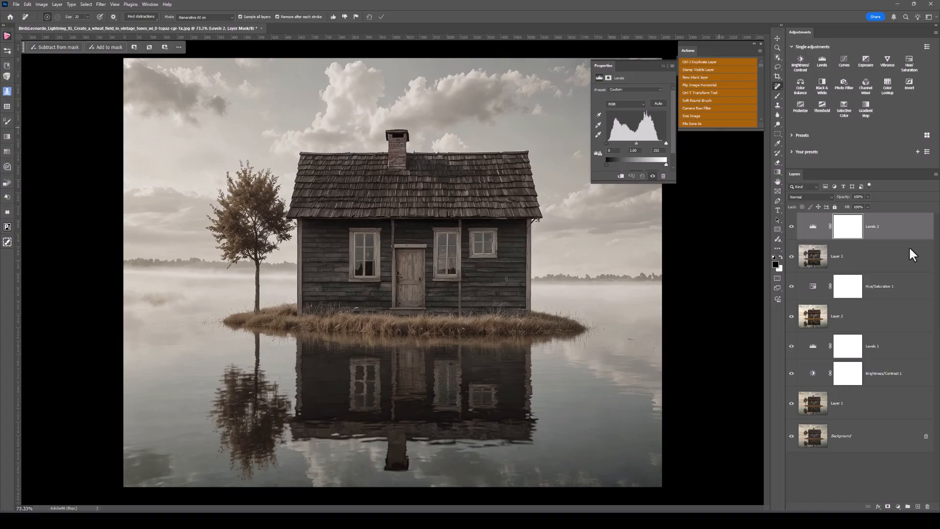
mouse_move(910, 254)
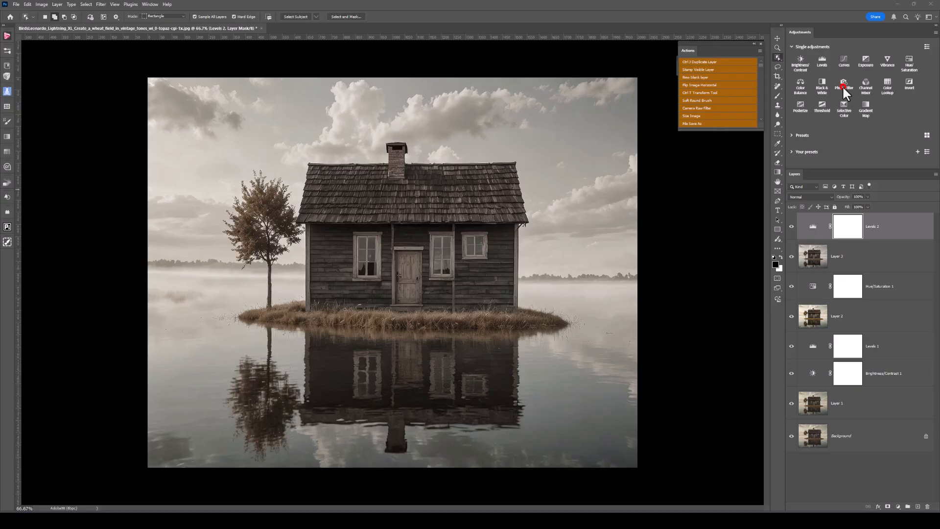
Add a cyan Photo Filter adjustment layer at 25% density.
click(843, 84)
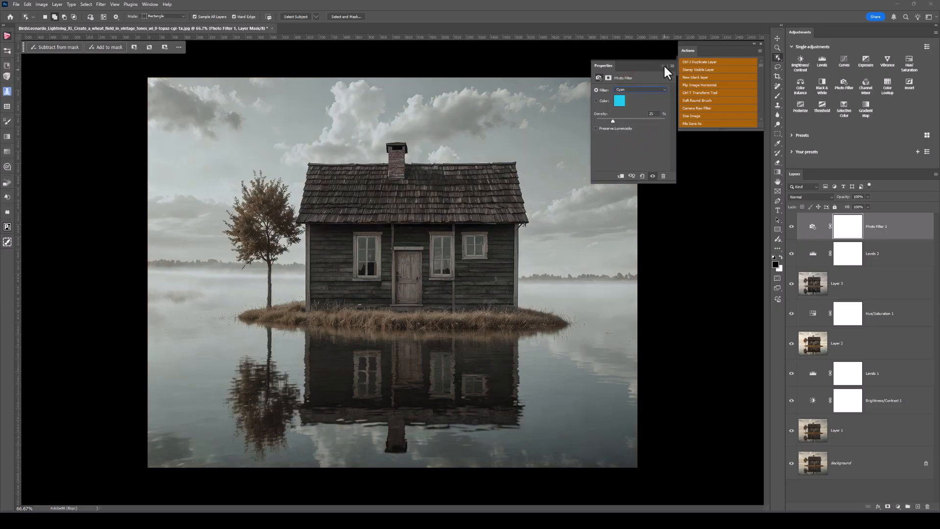
click(662, 67)
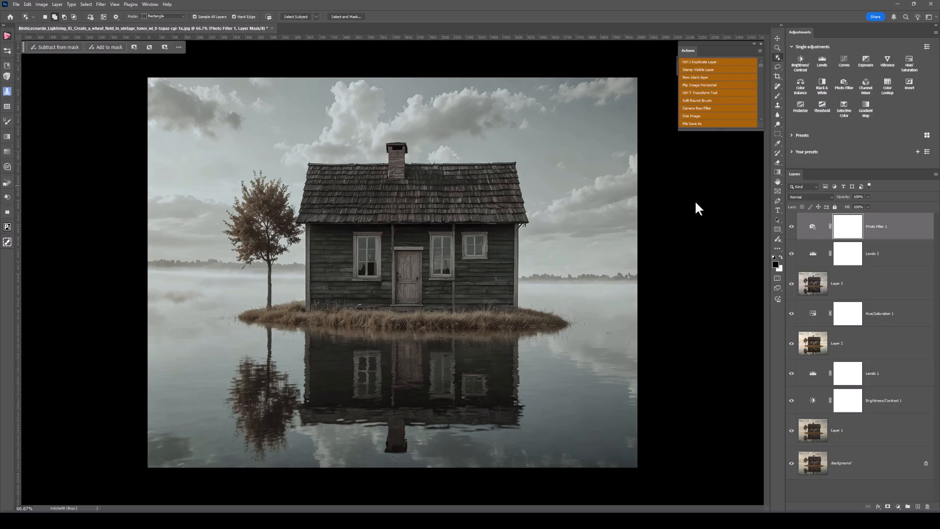
mouse_move(865, 109)
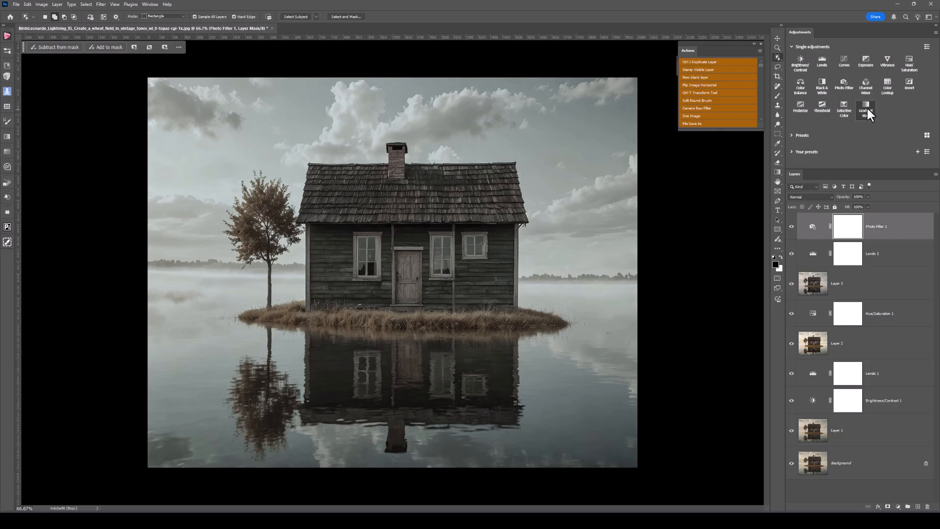
mouse_move(865, 106)
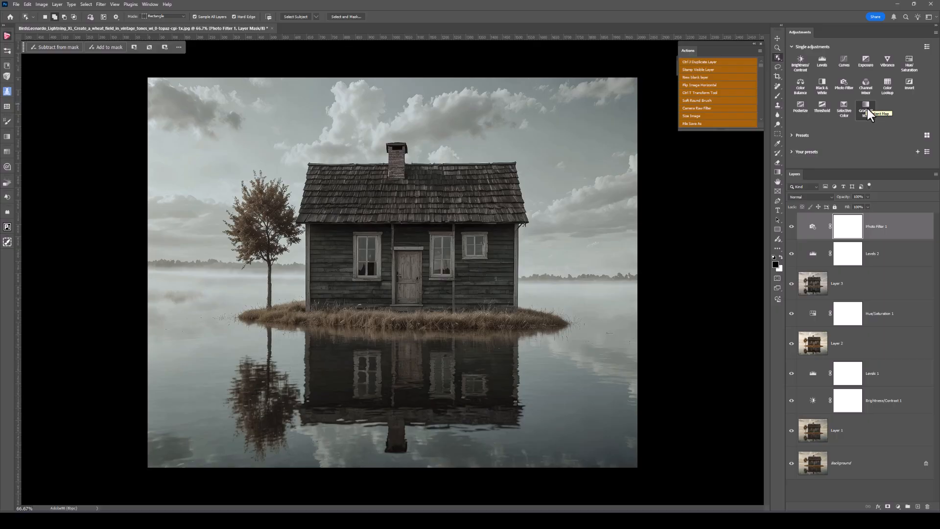
mouse_move(839, 143)
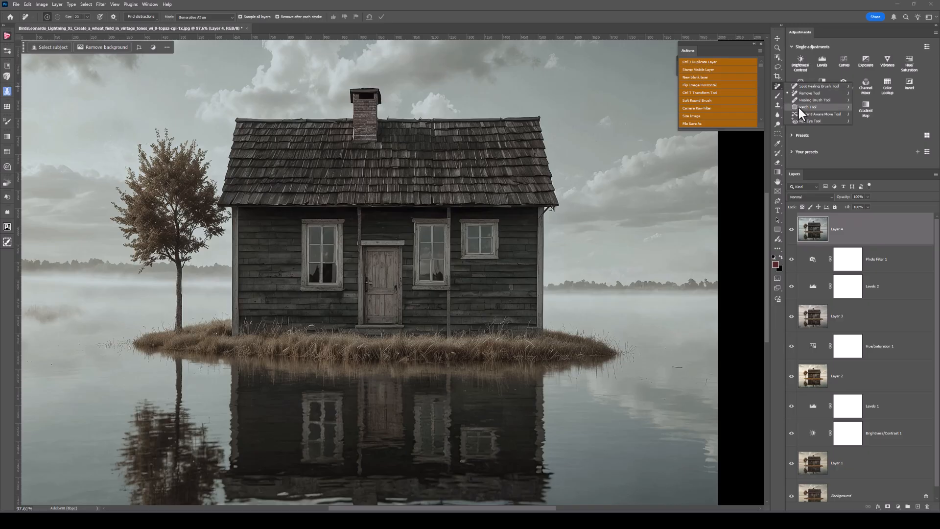
Switch to the Patch Tool to remove the small right-hand window from the house.
click(807, 107)
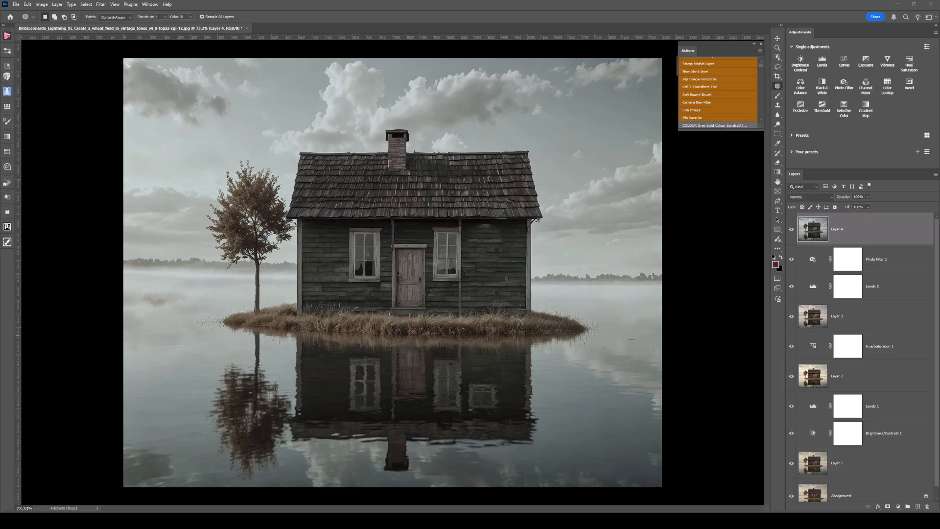
mouse_move(838, 234)
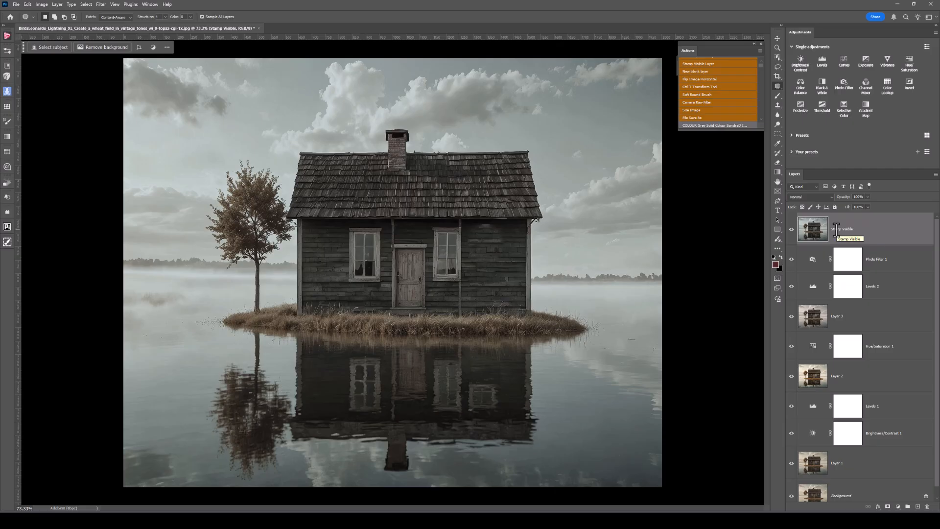
mouse_move(838, 234)
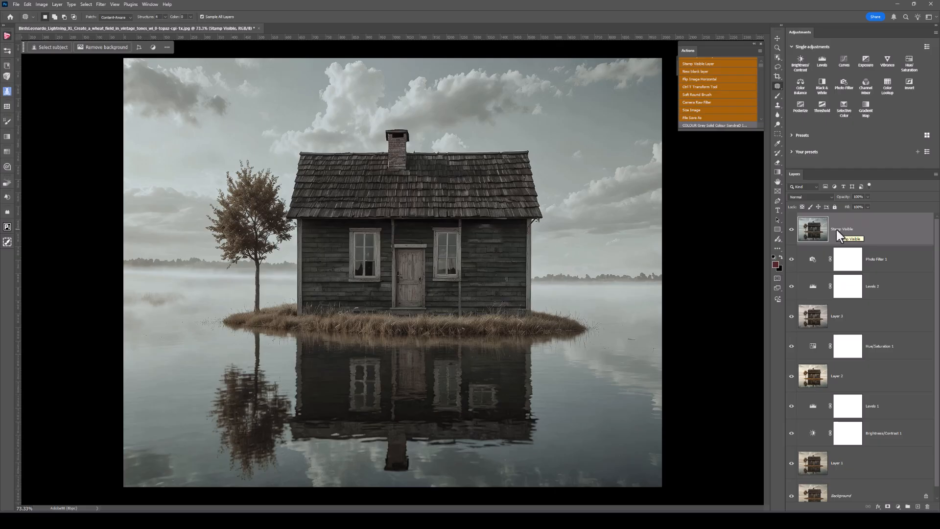
mouse_move(847, 286)
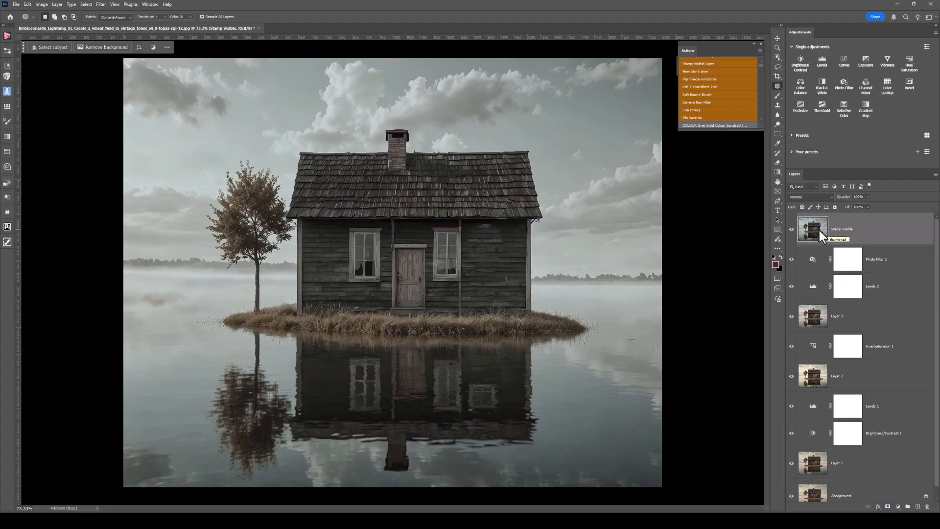
Rename merged Layer 4 to 'Stamp Visible' in the Layers panel.
click(857, 230)
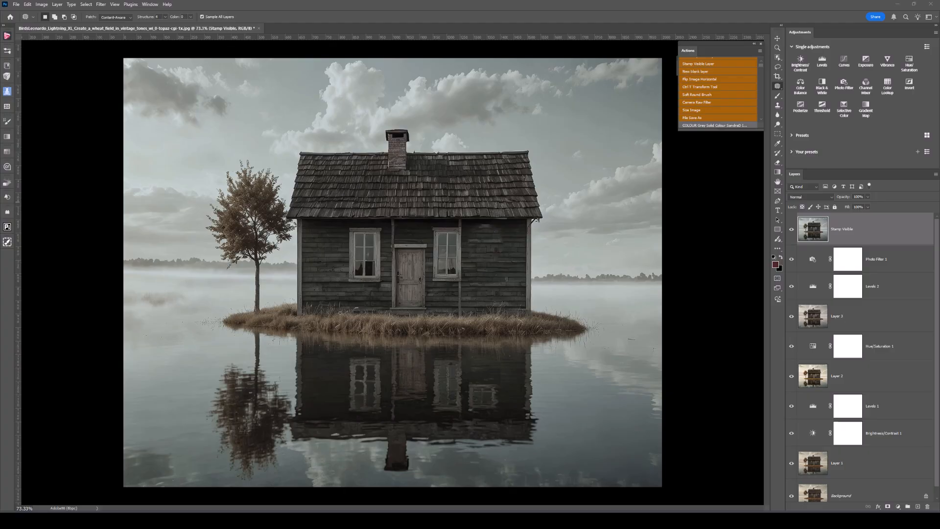
mouse_move(888, 232)
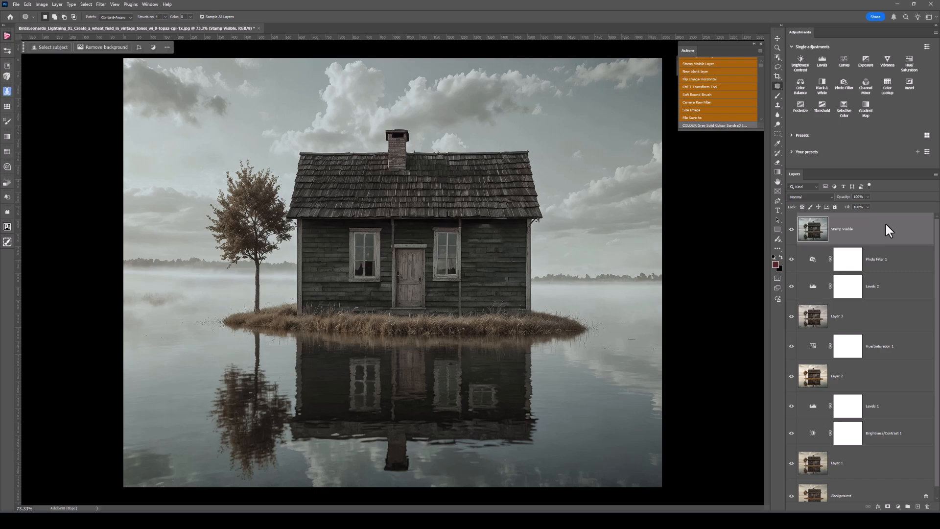
right_click(840, 229)
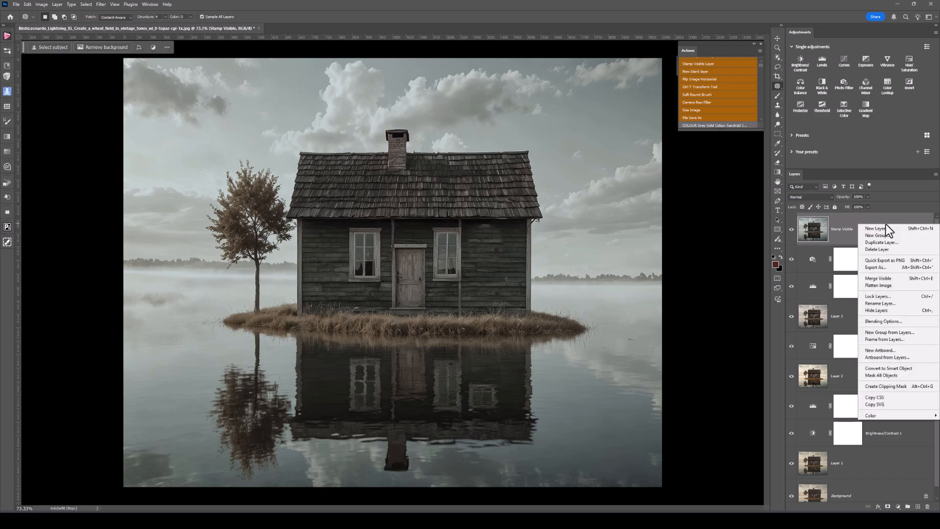
mouse_move(887, 294)
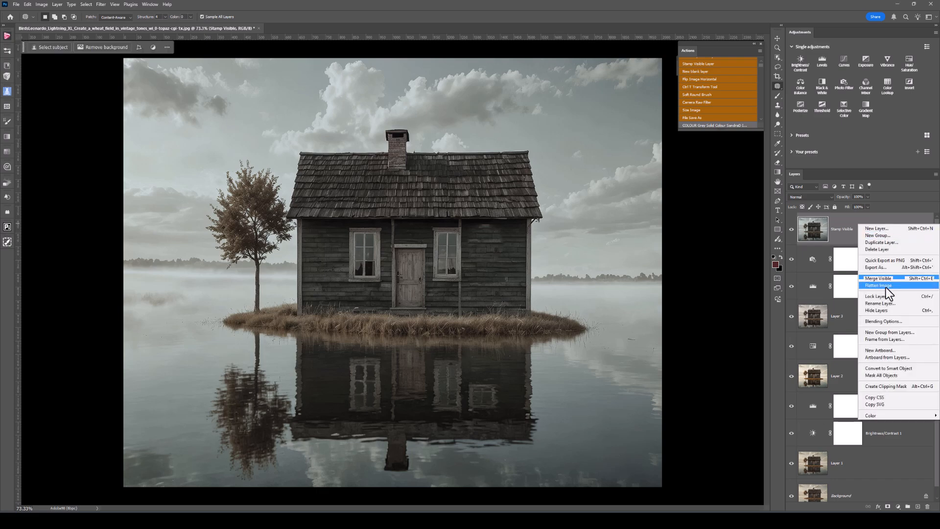
mouse_move(878, 277)
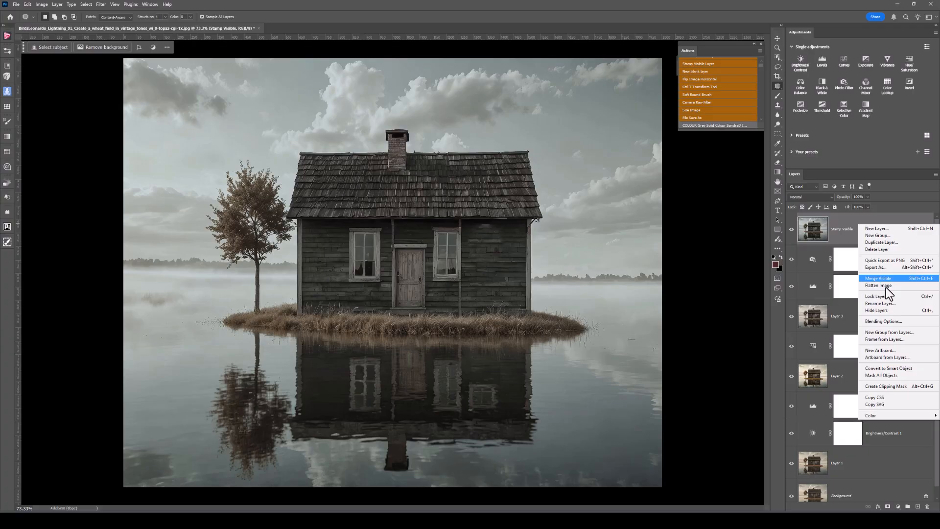
click(878, 286)
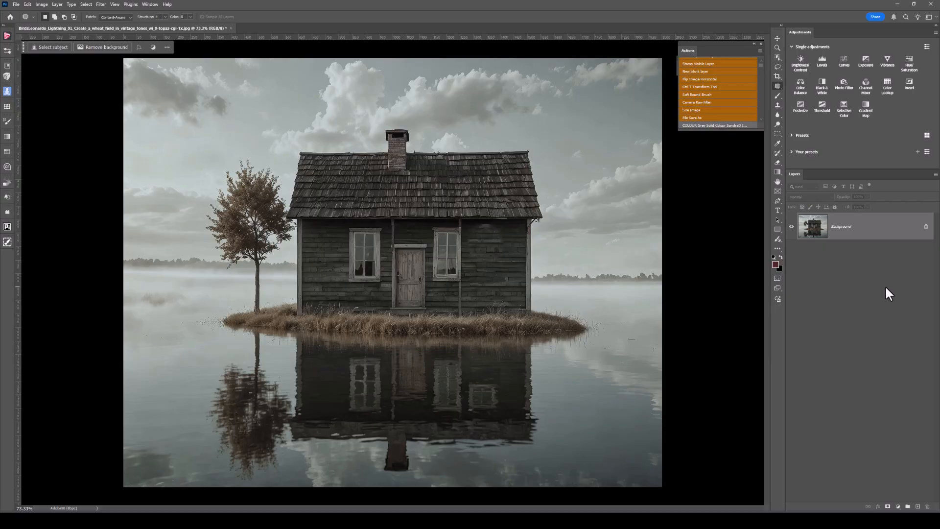
click(698, 64)
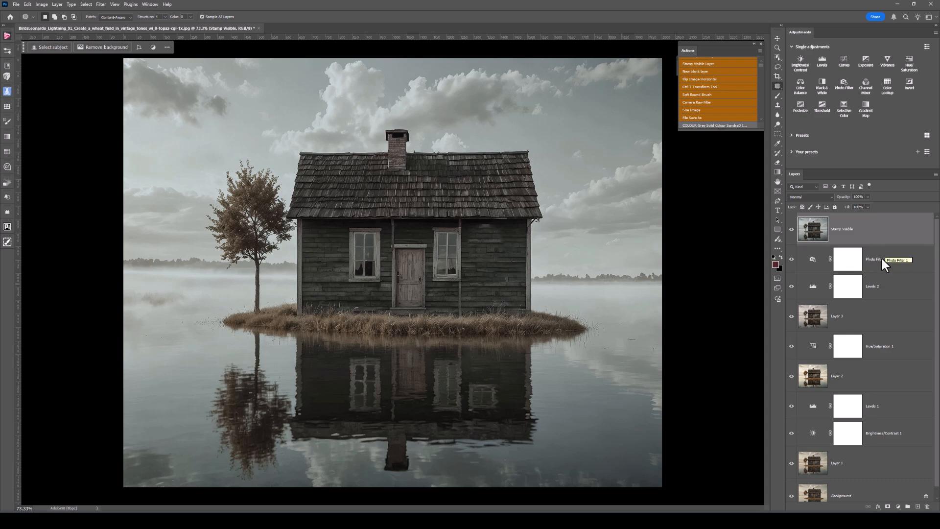
right_click(812, 229)
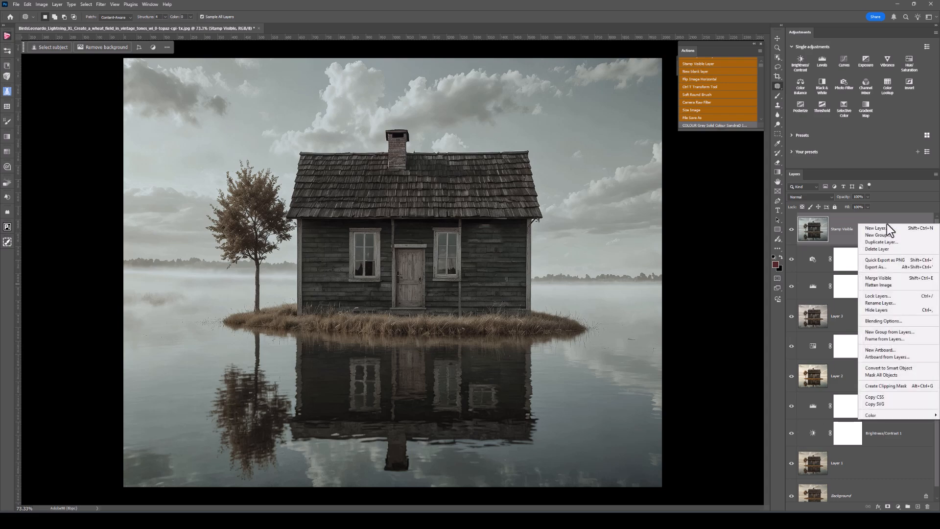
mouse_move(888, 279)
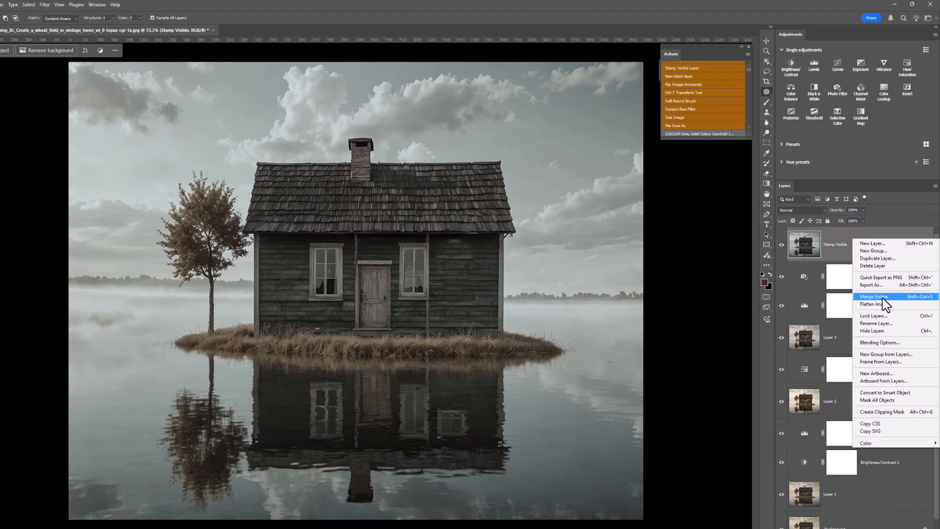
click(875, 304)
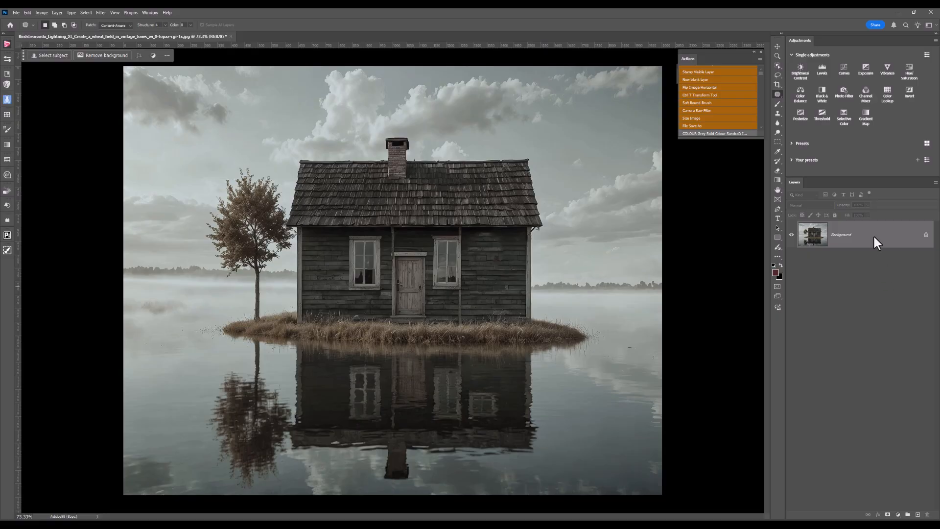
click(699, 71)
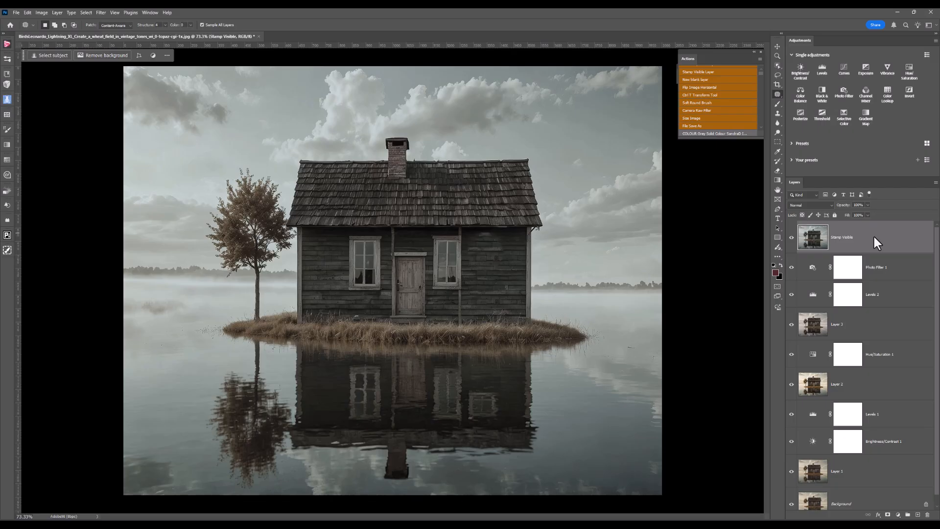
mouse_move(822, 246)
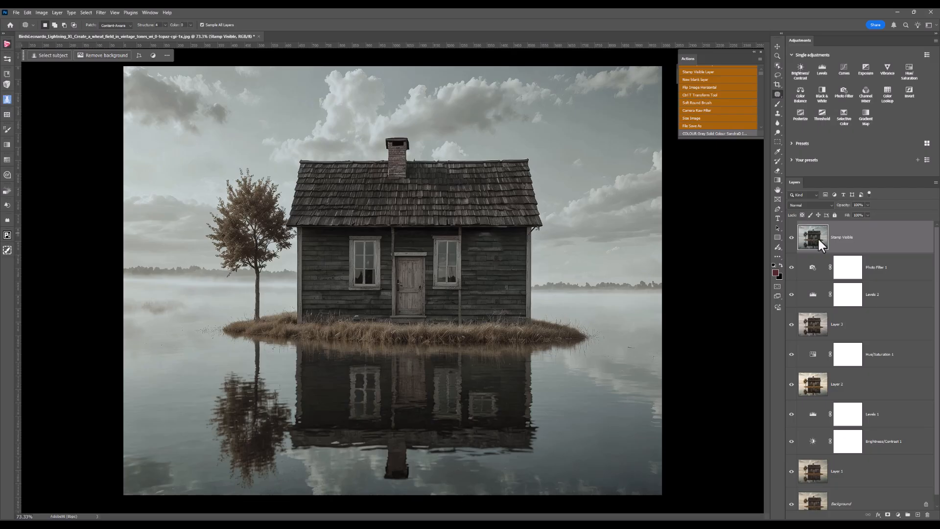
mouse_move(814, 236)
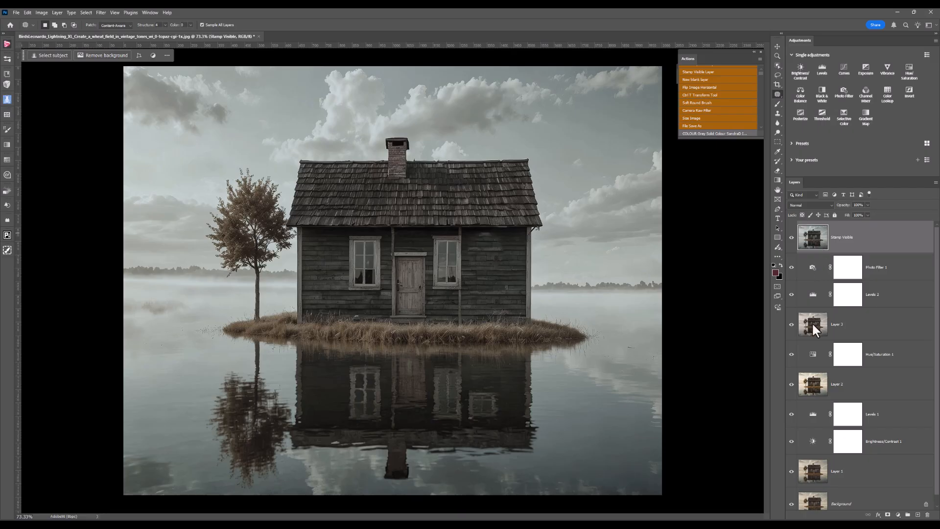
mouse_move(818, 317)
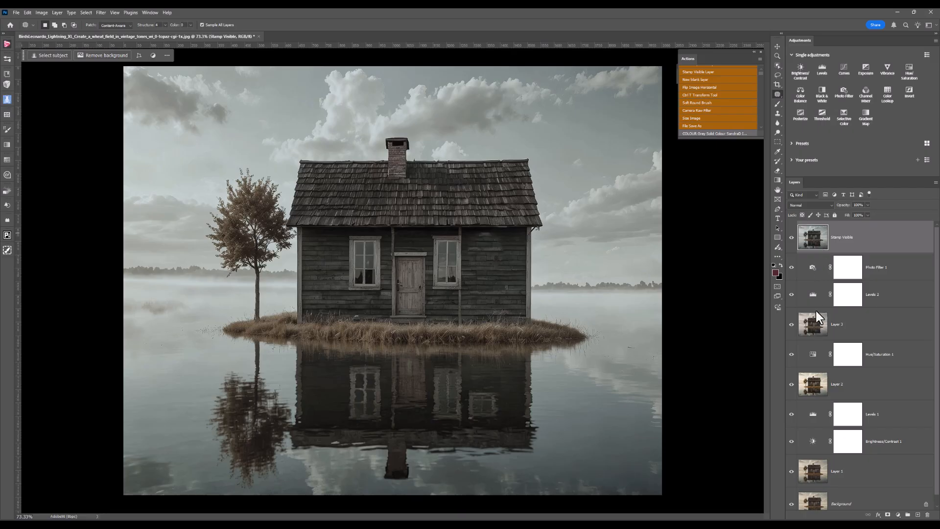
mouse_move(828, 277)
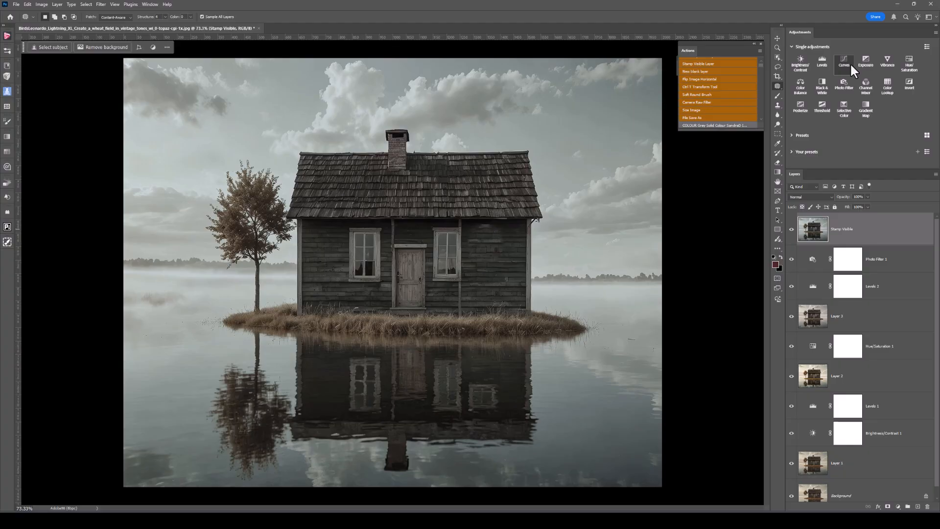
mouse_move(865, 63)
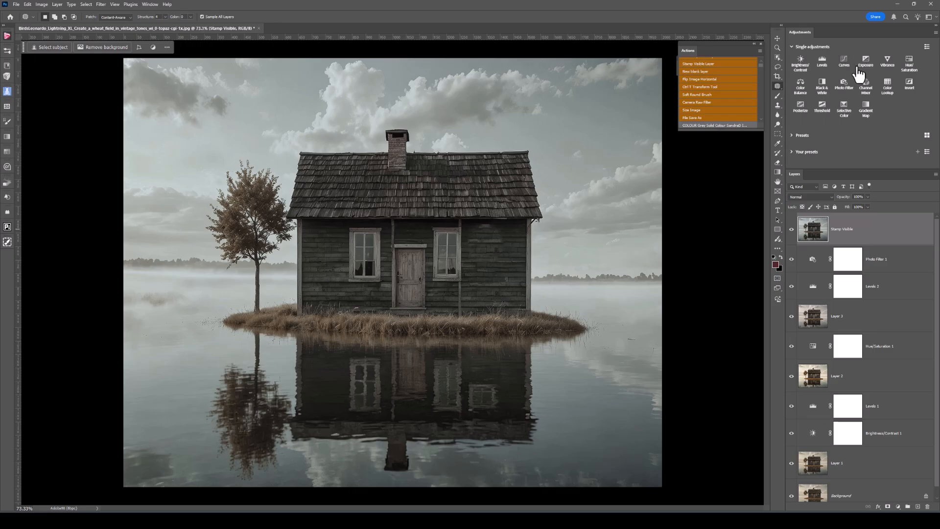